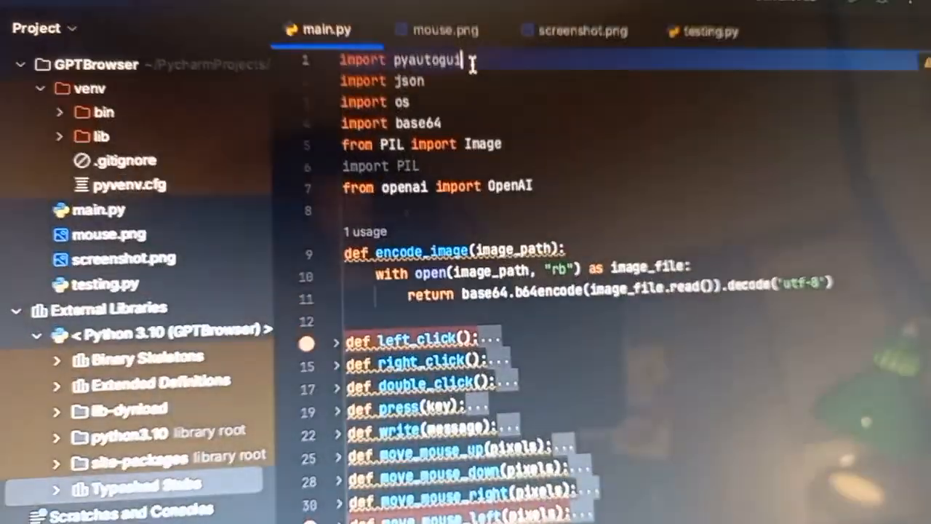
# Scroll through main.py and drag a window into place beside the other.
pyautogui.scroll(-3)
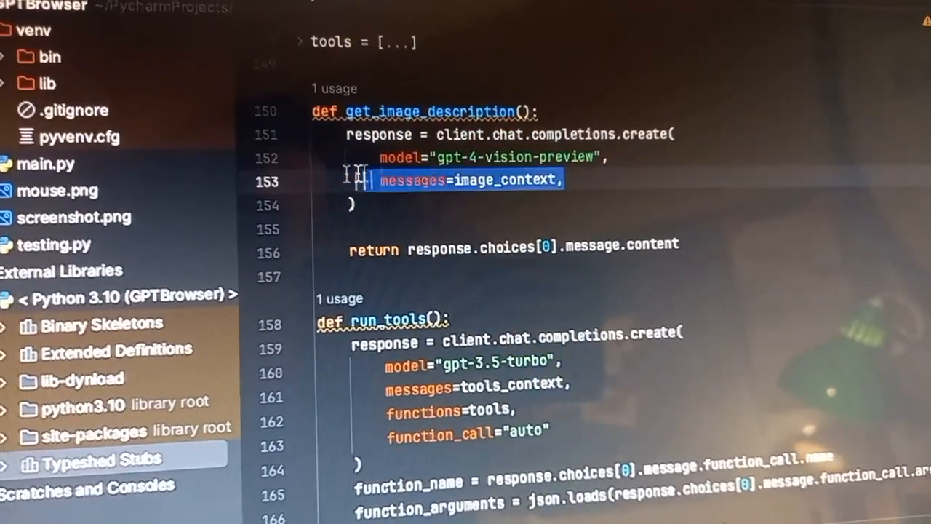
pyautogui.scroll(-3)
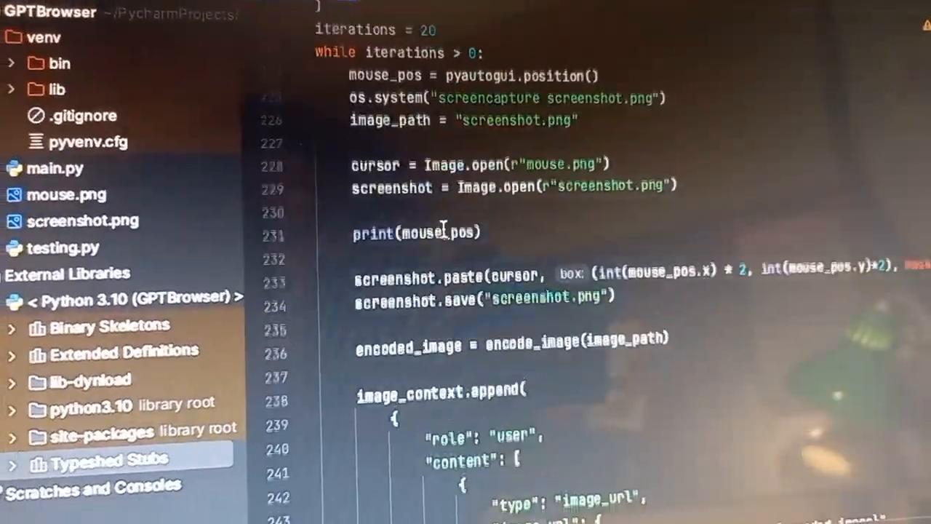
pyautogui.scroll(-3)
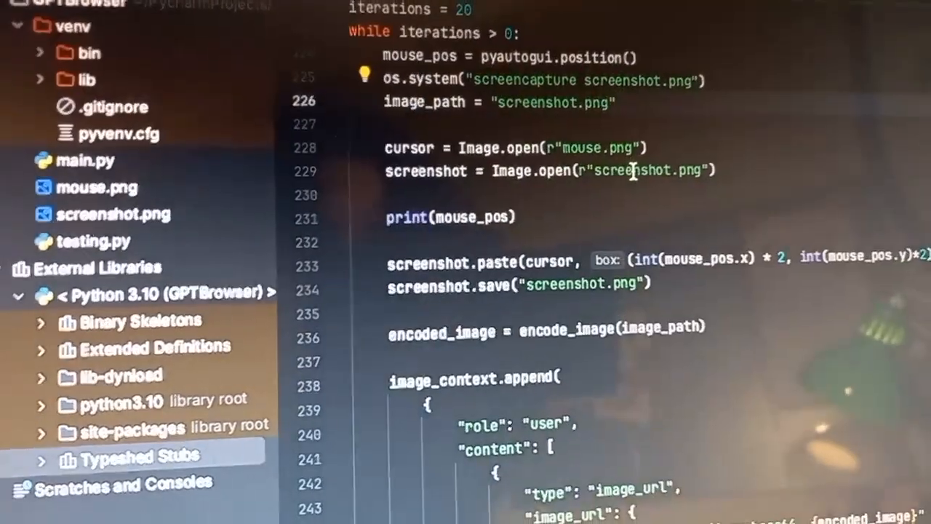
pyautogui.scroll(3)
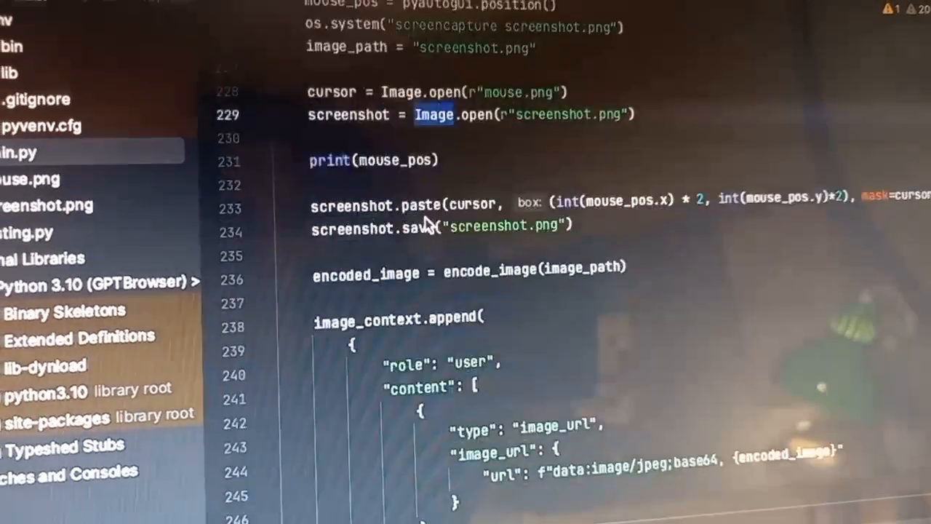
pyautogui.scroll(3)
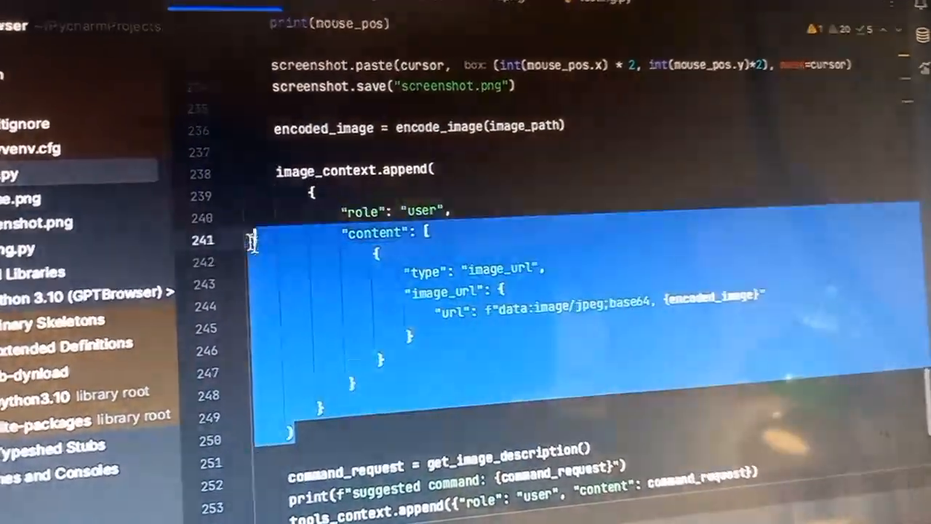
pyautogui.scroll(-3)
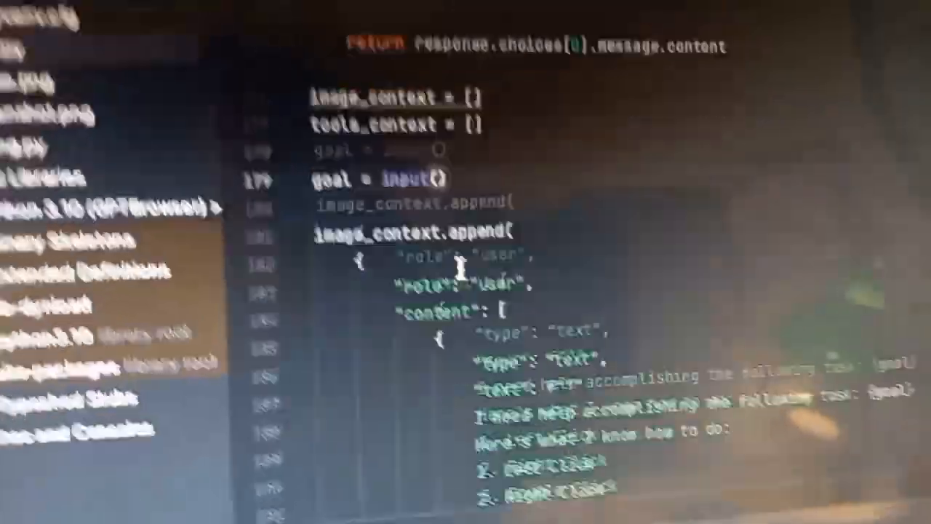
pyautogui.scroll(-3)
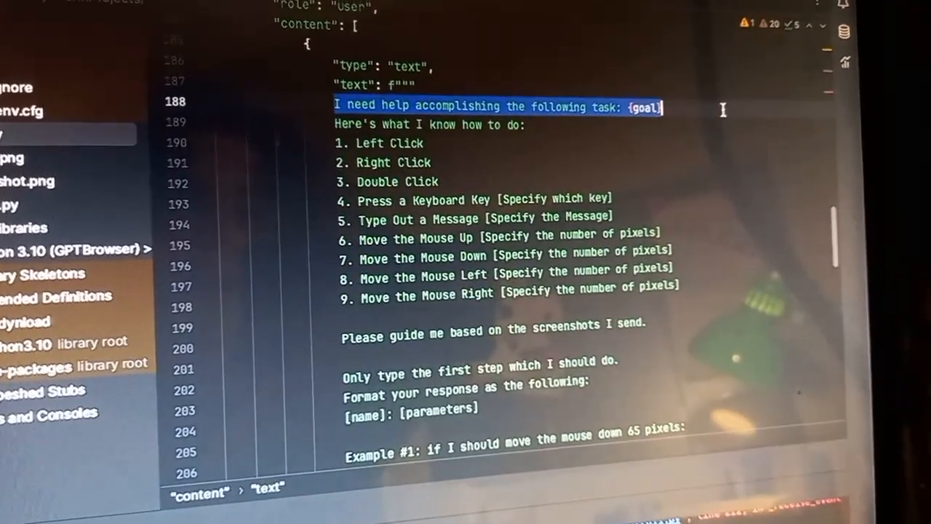
pyautogui.scroll(-3)
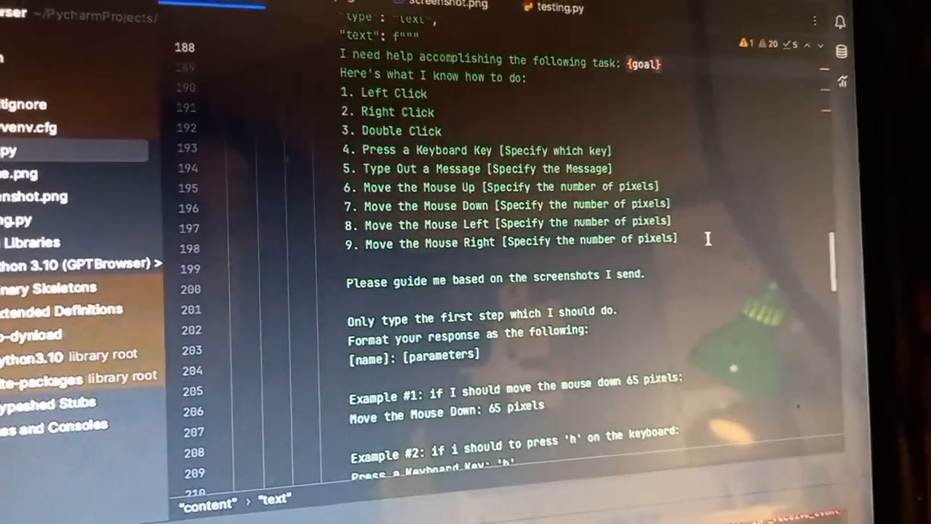
pyautogui.moveTo(346, 105); pyautogui.dragTo(677, 244)
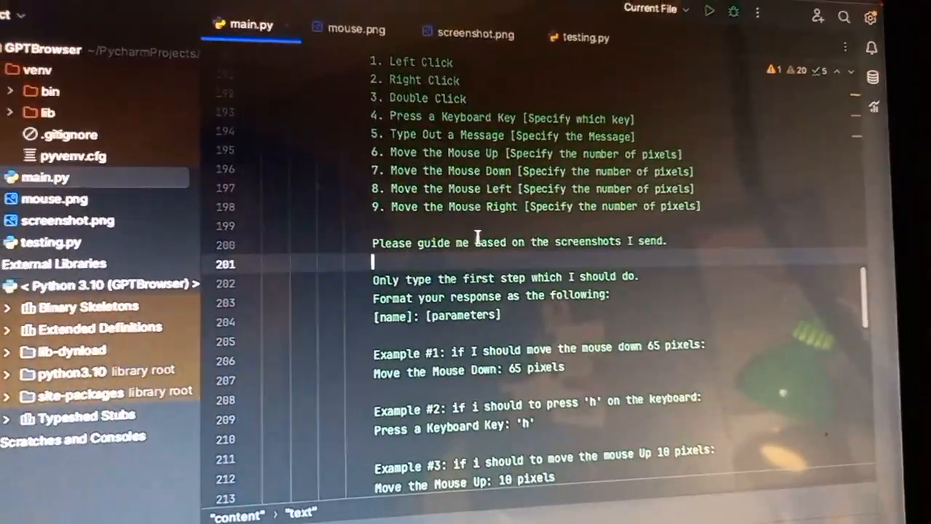
# Scroll through main.py's code beside Chrome's new-tab page.
pyautogui.scroll(-3)
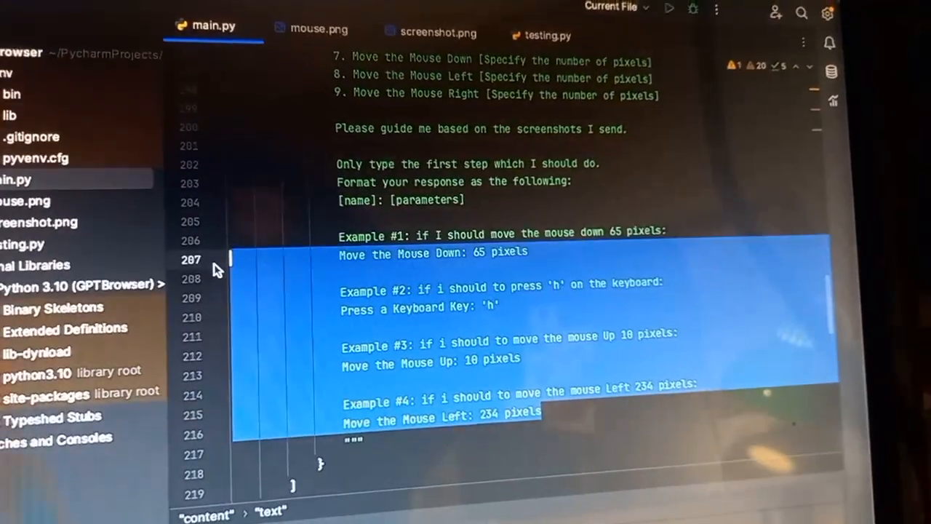
pyautogui.scroll(-3)
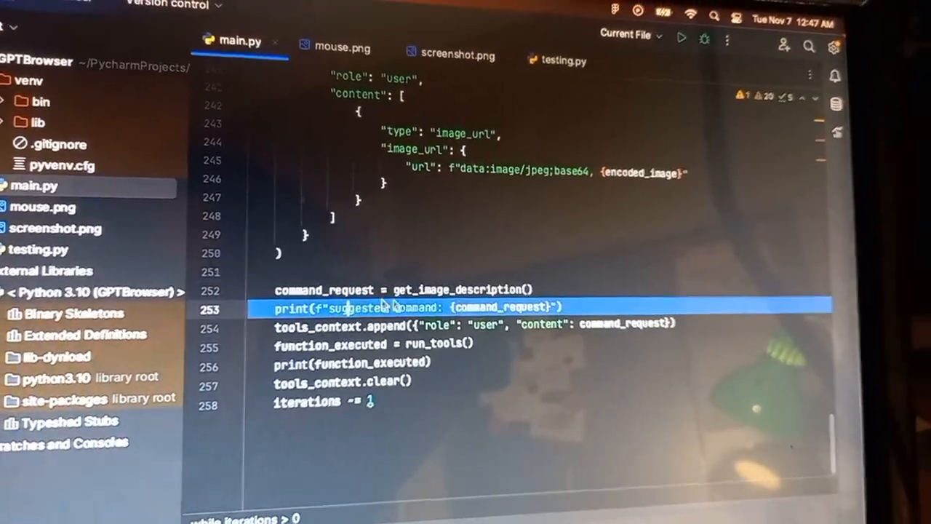
pyautogui.scroll(3)
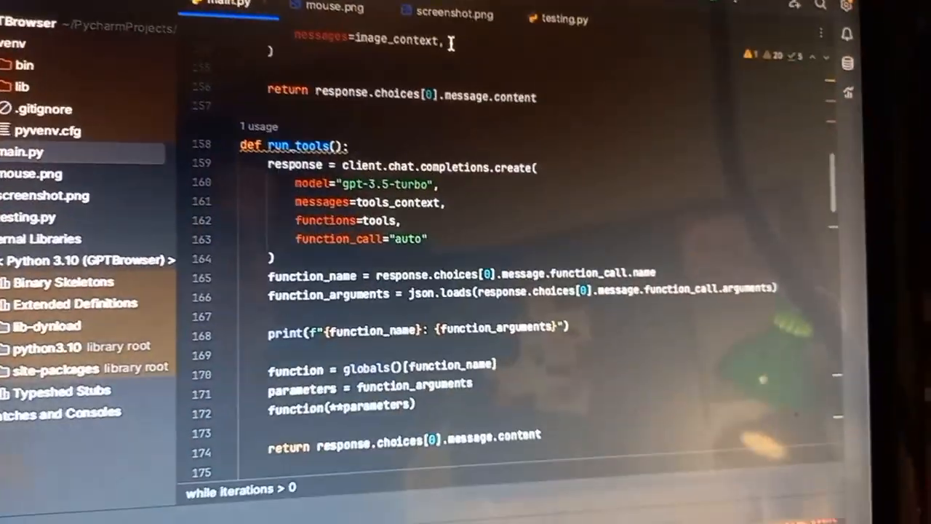
pyautogui.scroll(3)
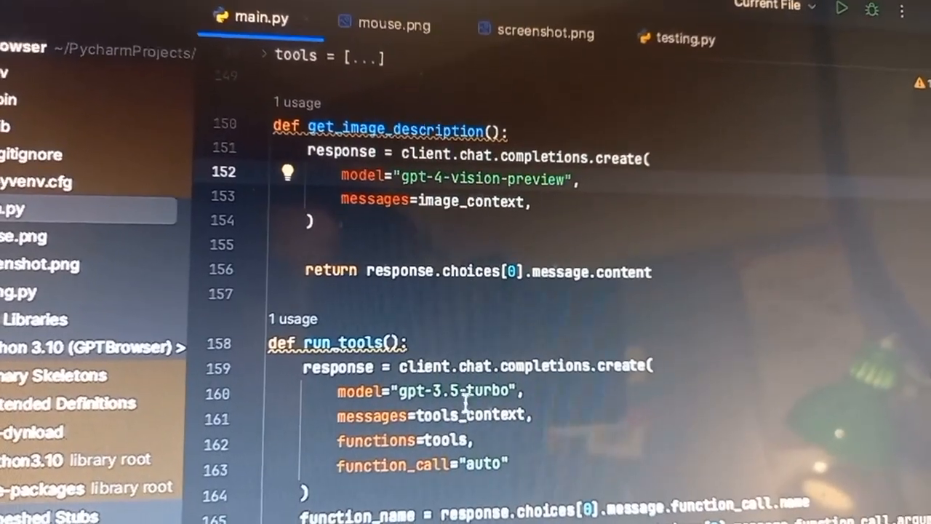
pyautogui.scroll(-3)
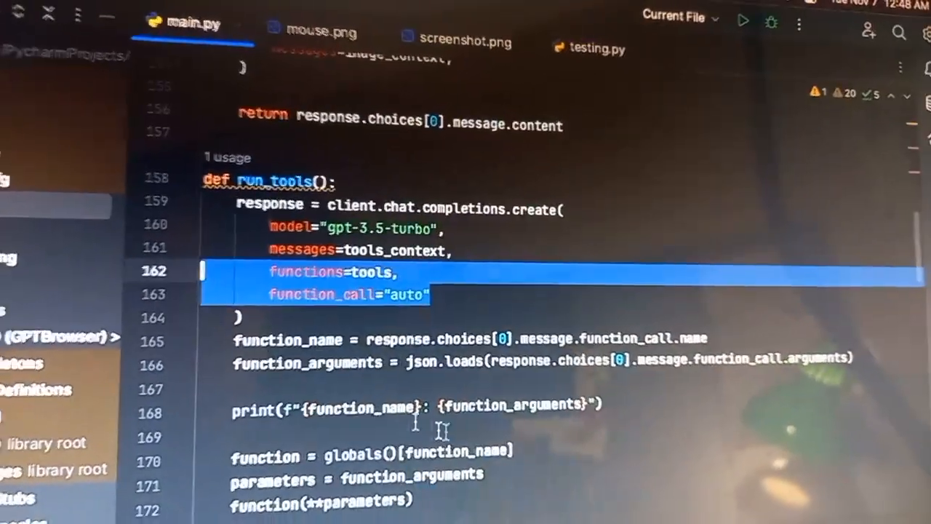
pyautogui.scroll(-3)
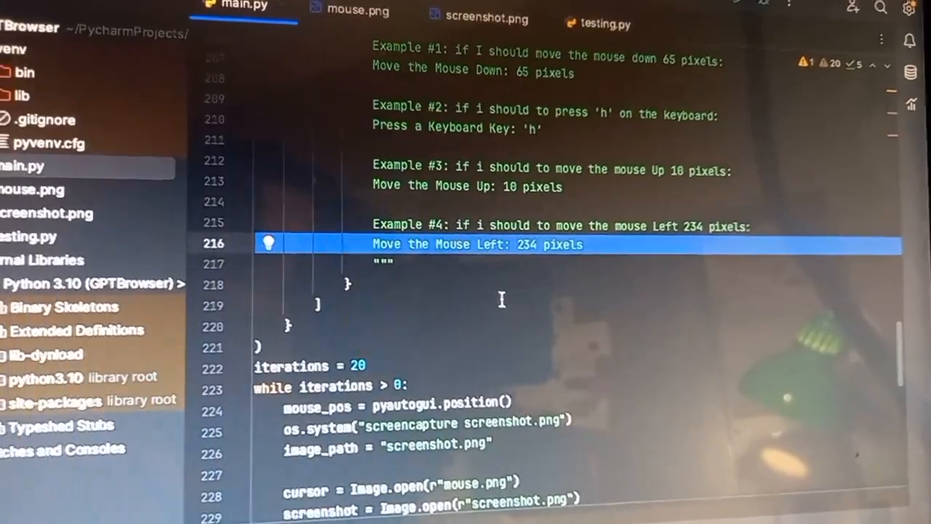
pyautogui.scroll(3)
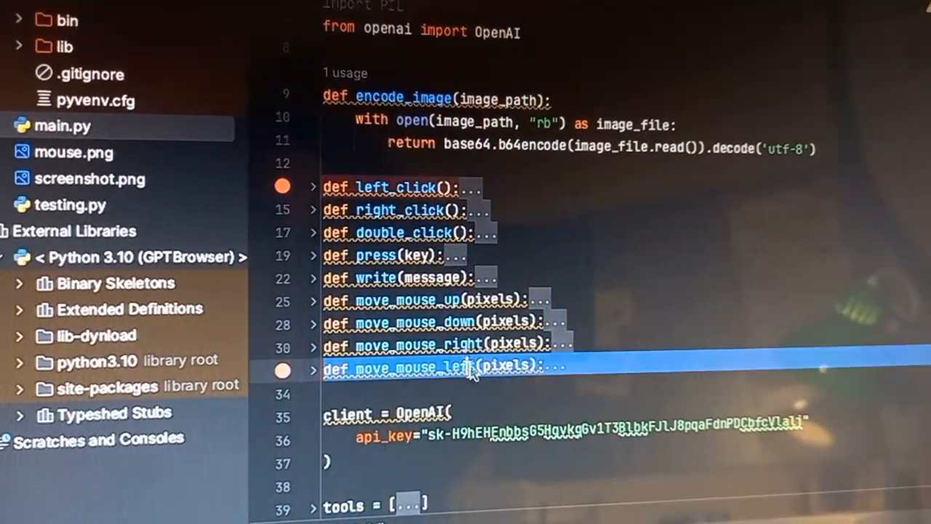
pyautogui.scroll(-3)
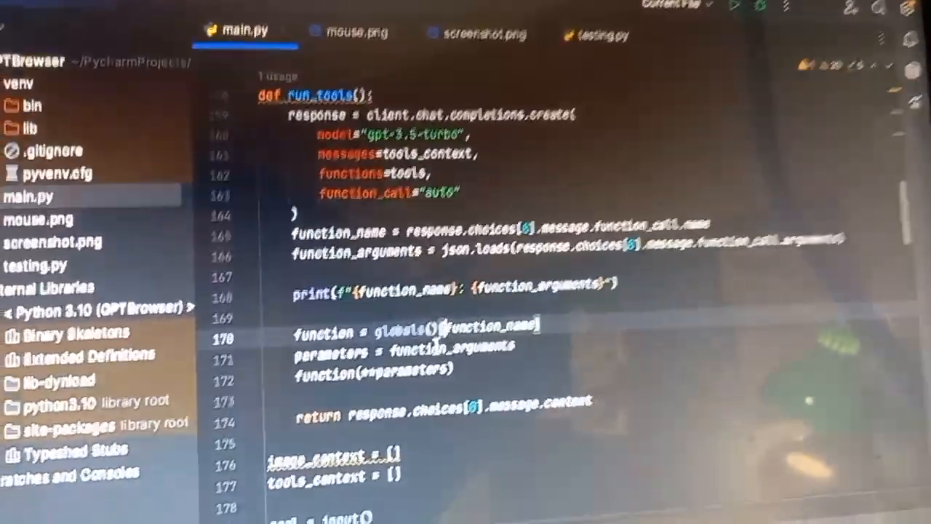
pyautogui.scroll(-3)
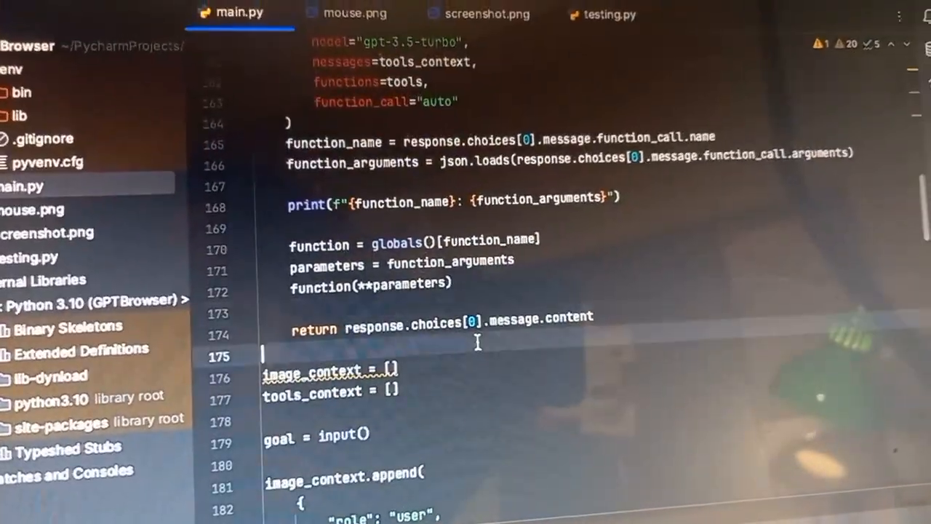
pyautogui.scroll(3)
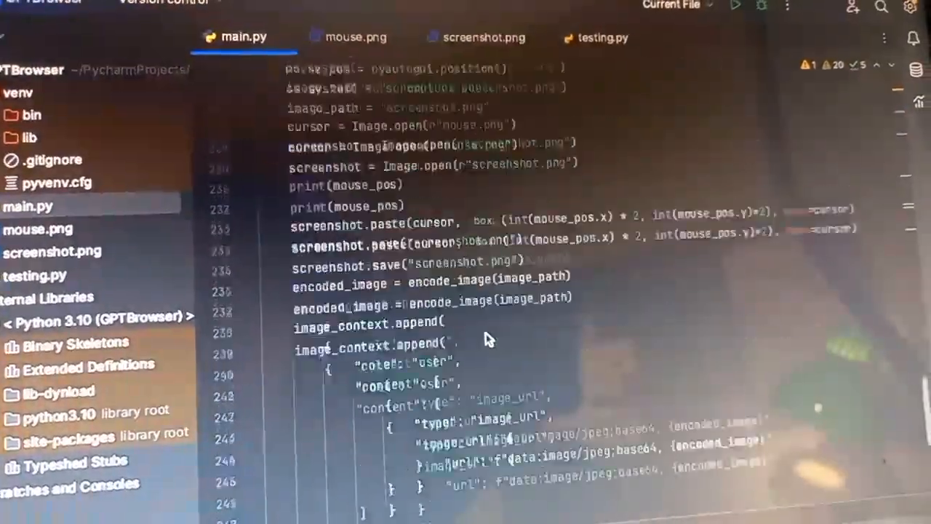
pyautogui.scroll(-3)
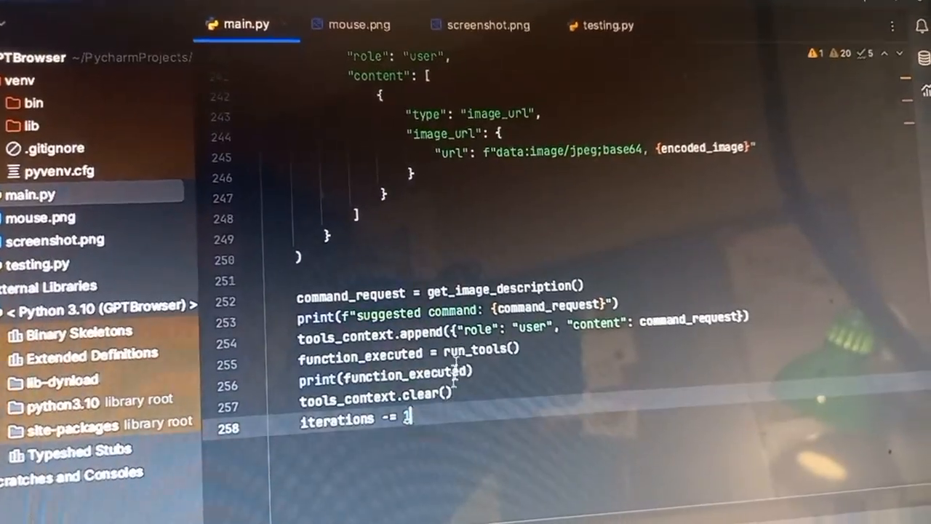
pyautogui.scroll(-3)
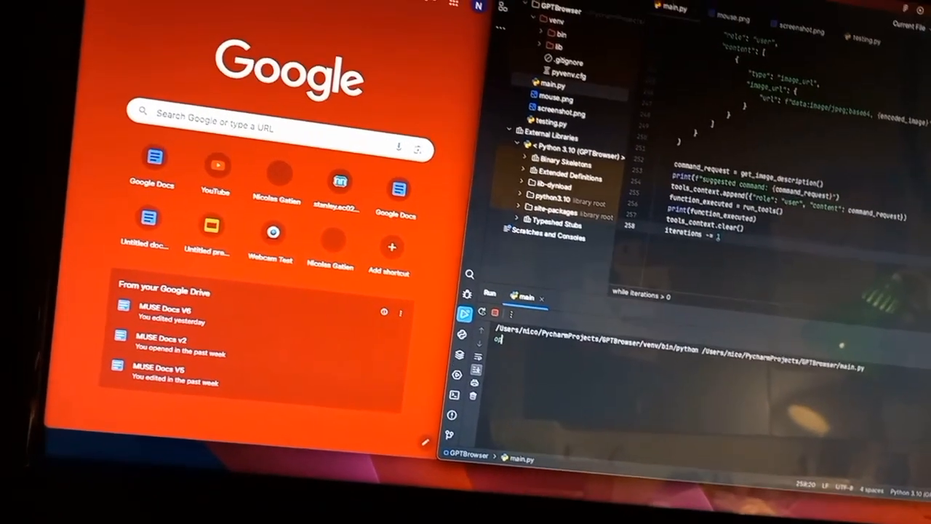
# Type the goal 'open github in google chrome' into main.py's running console.
pyautogui.write('open github in')
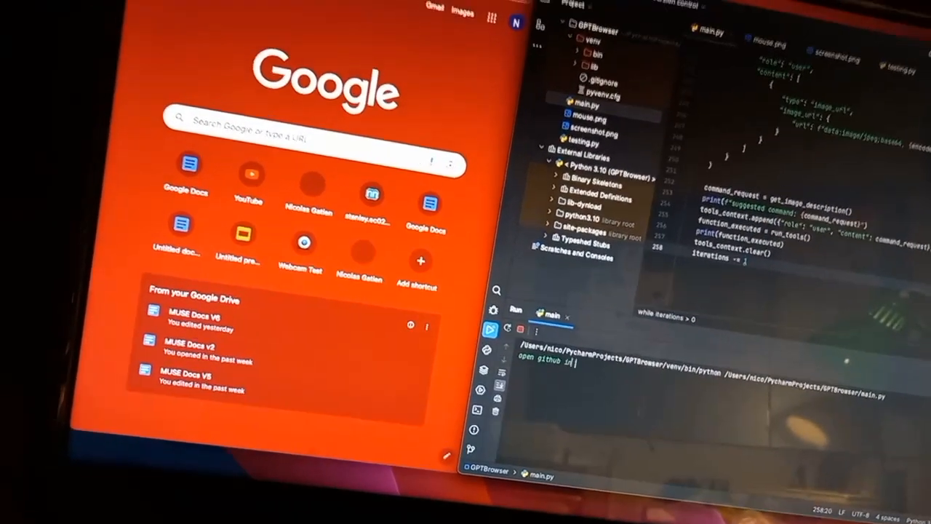
pyautogui.write('google')
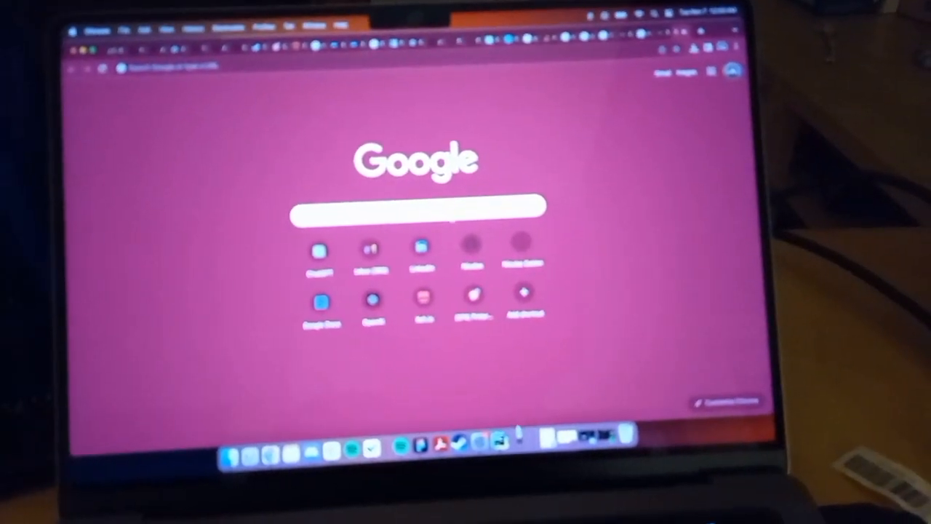
# Focus the Google search box on Chrome's new tab page.
pyautogui.click(415, 209)
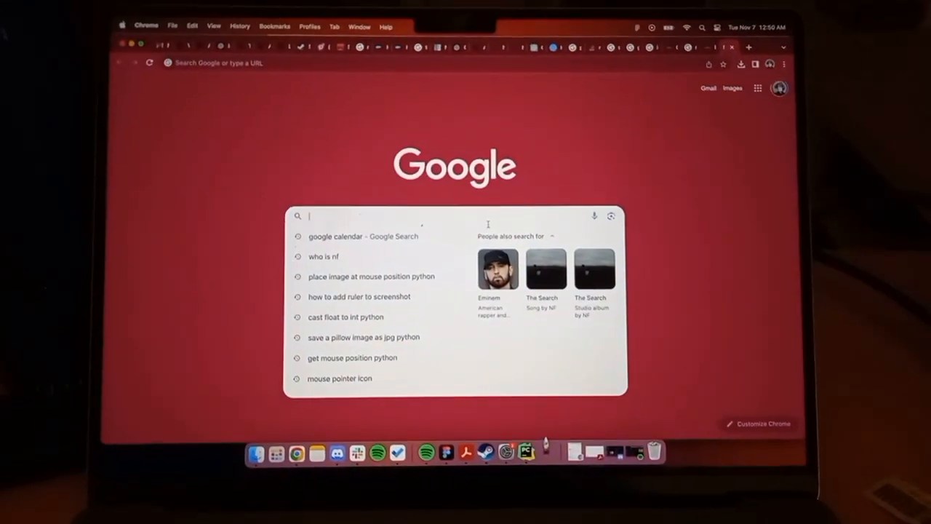